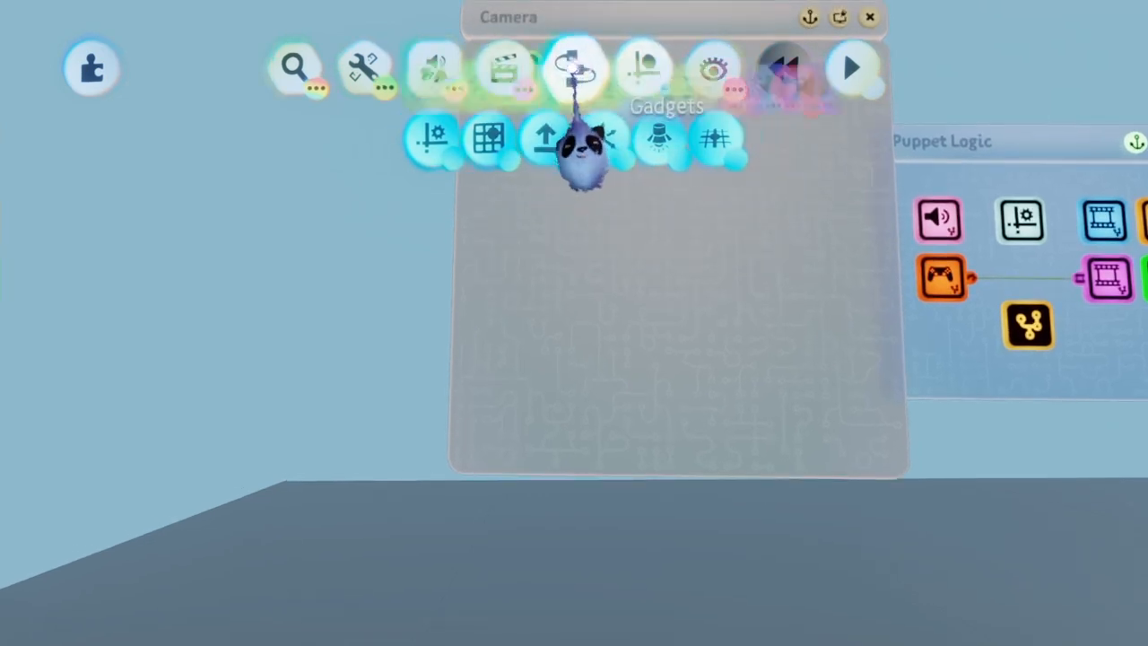
Place a camera gadget inside the Camera microchip beside the Puppet Logic chip
click(506, 68)
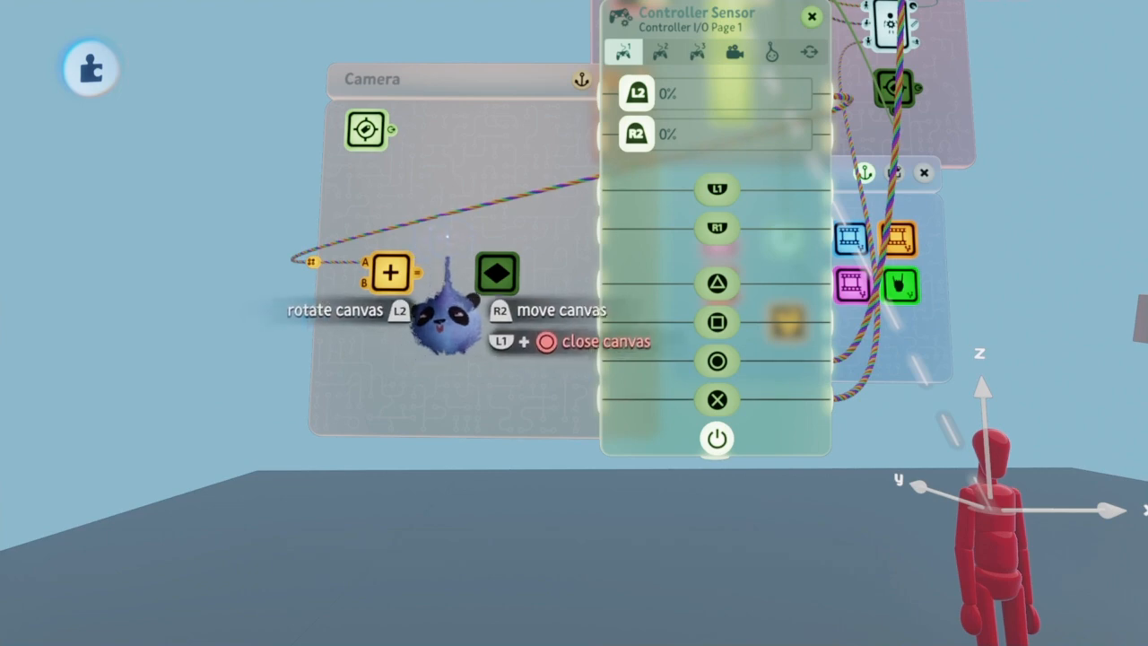
Wire the controller sensor's L2 output into the calculator's A input
click(811, 18)
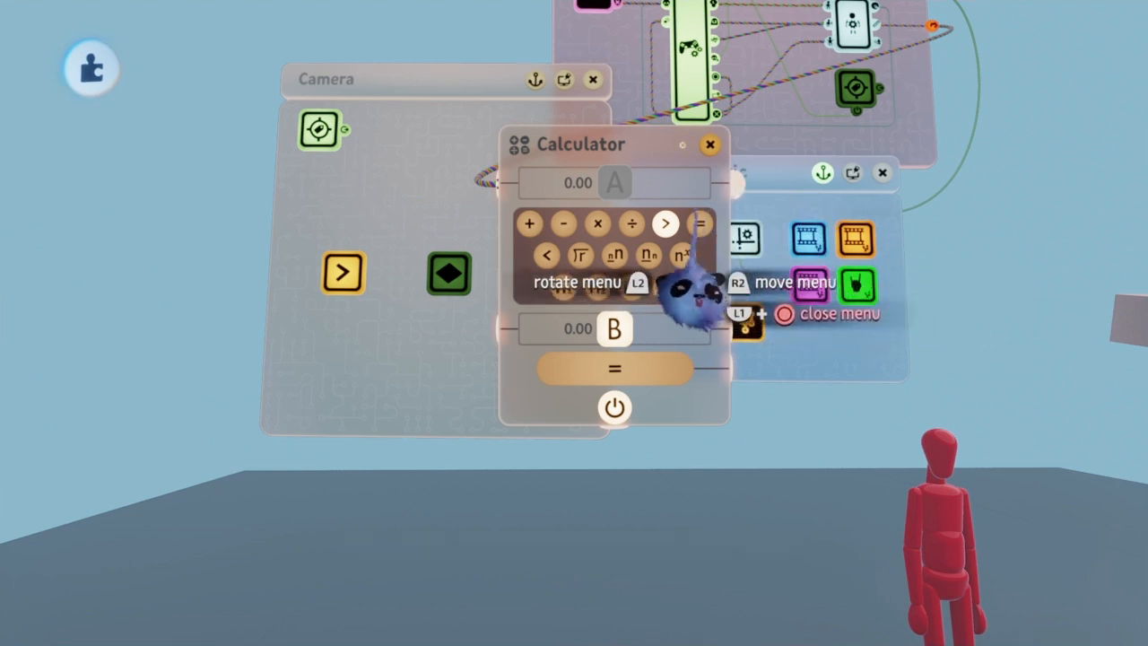
click(710, 143)
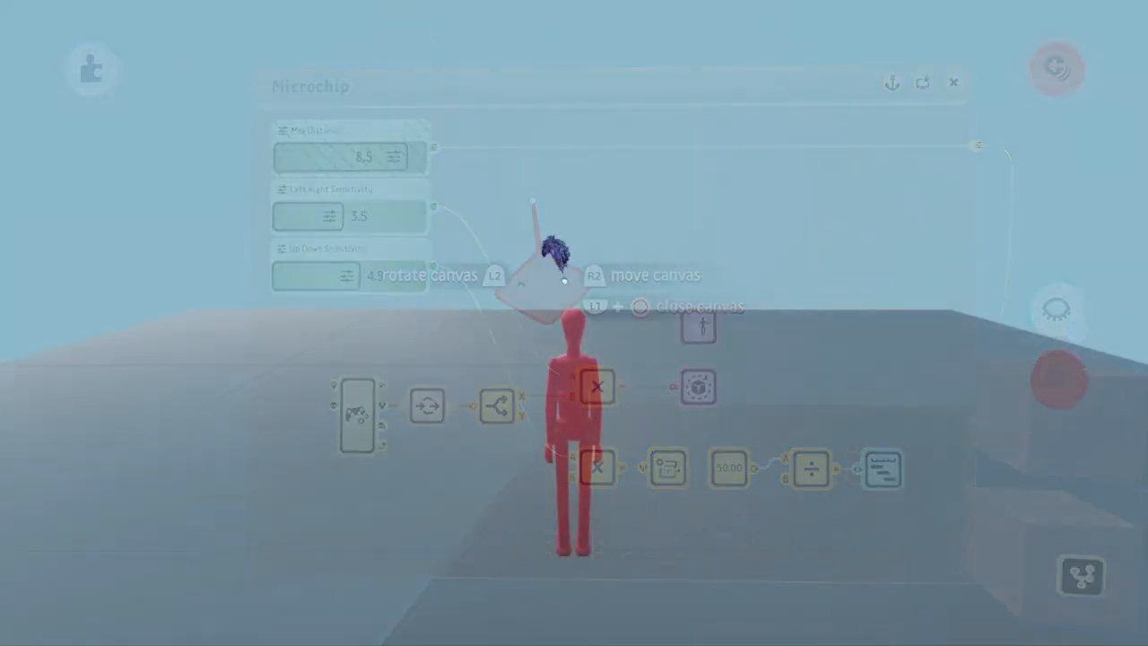
click(953, 82)
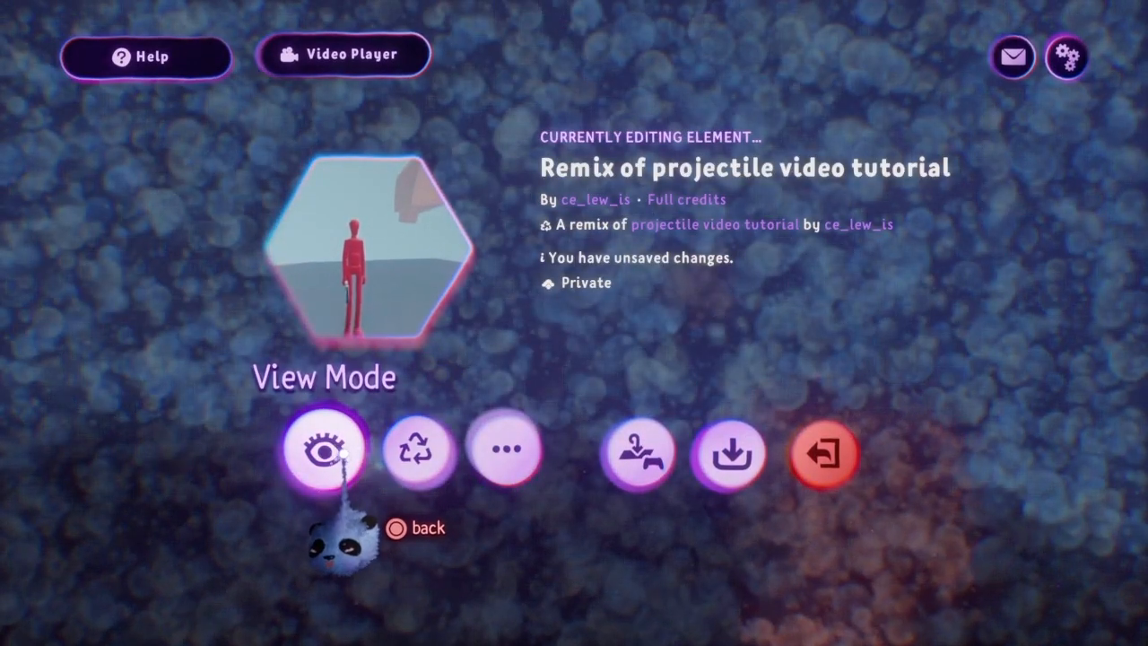
Switch to View Mode to preview the red puppet scene and test the camera
click(323, 455)
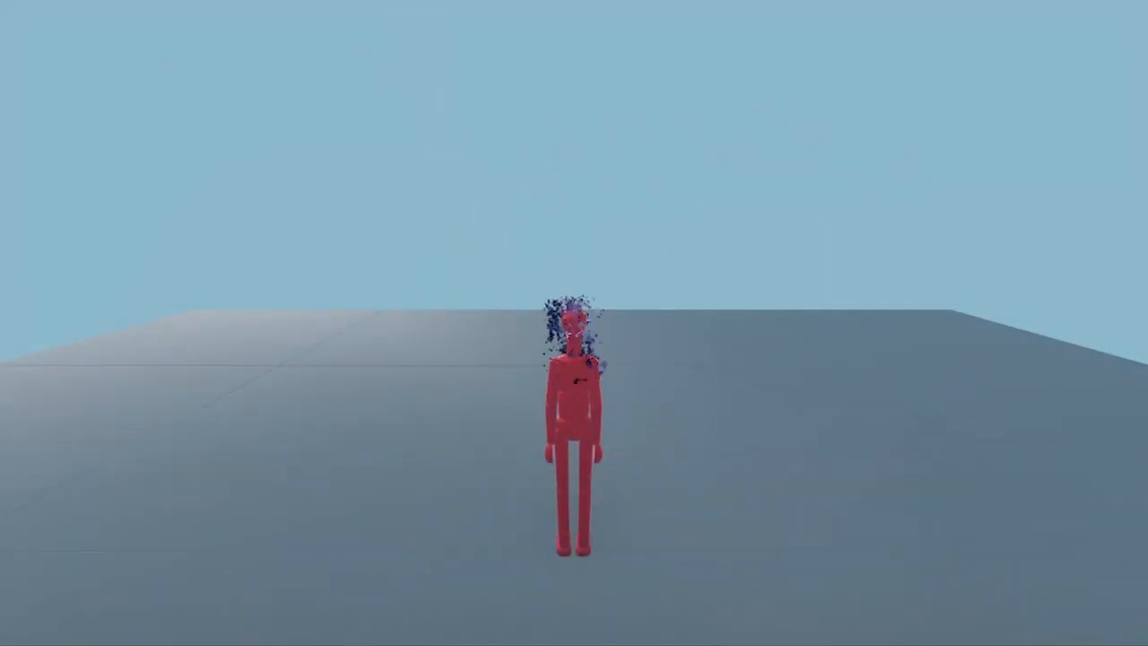